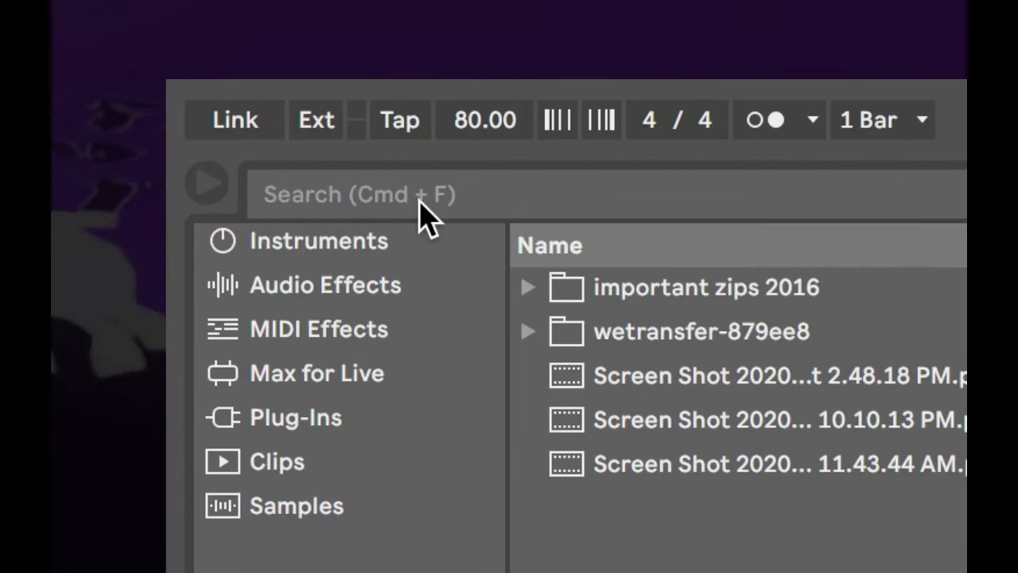
mouse_move(401, 127)
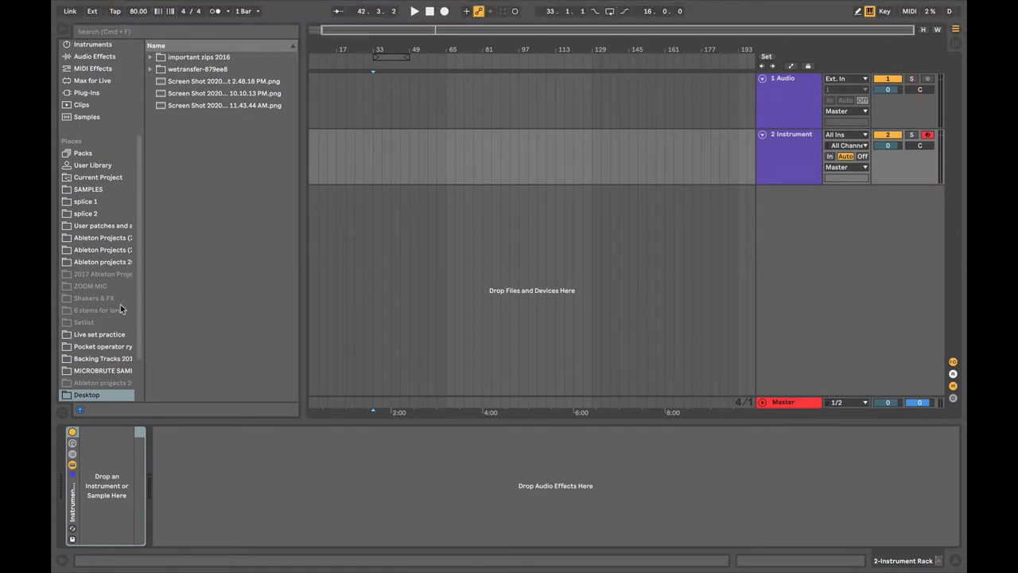
- Search the library for 'black' and audition Funk Guitars loops such as Phazer Chunk 01
left_click(88, 359)
type("black")
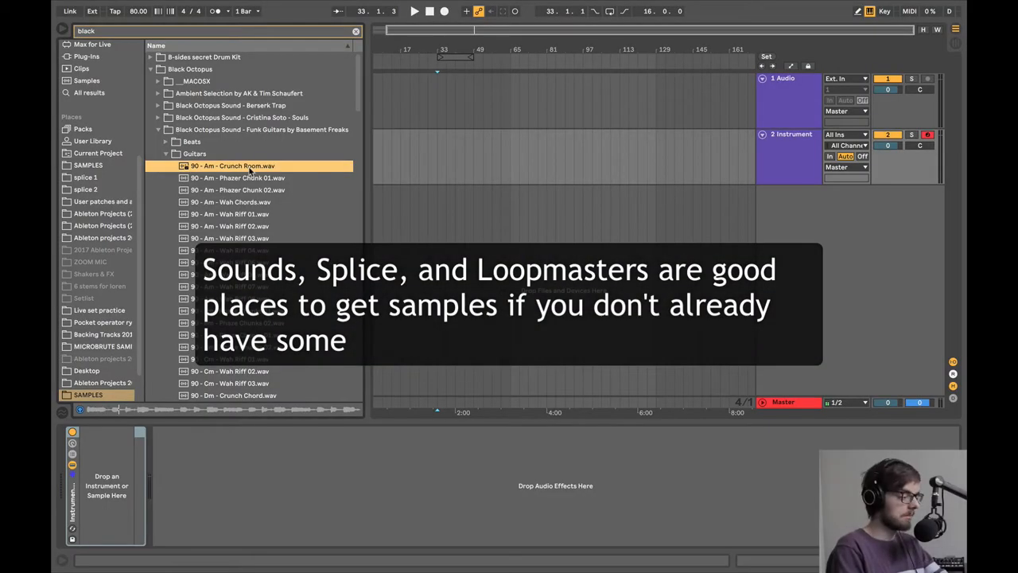
left_click(237, 177)
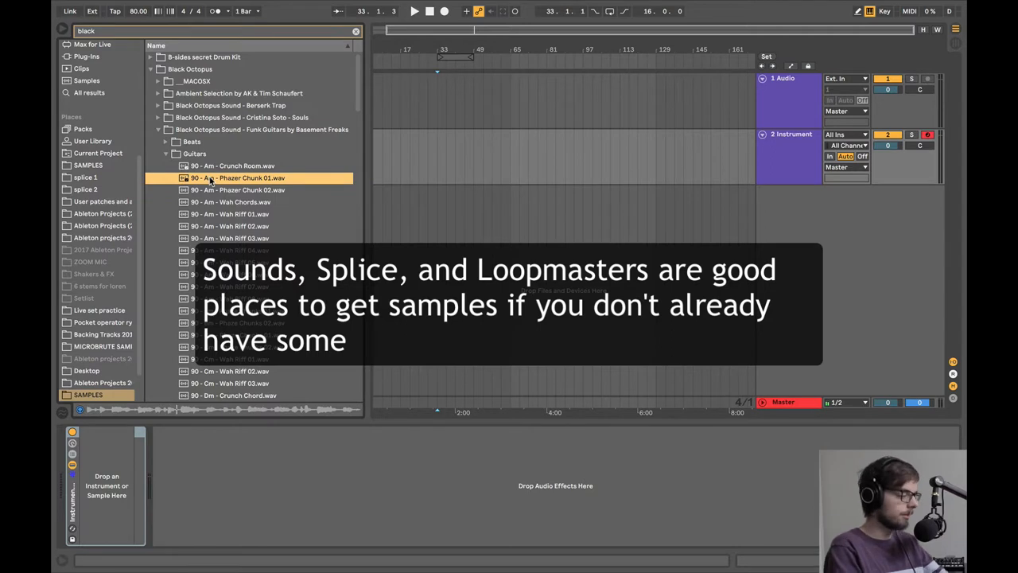
scroll("down", 3)
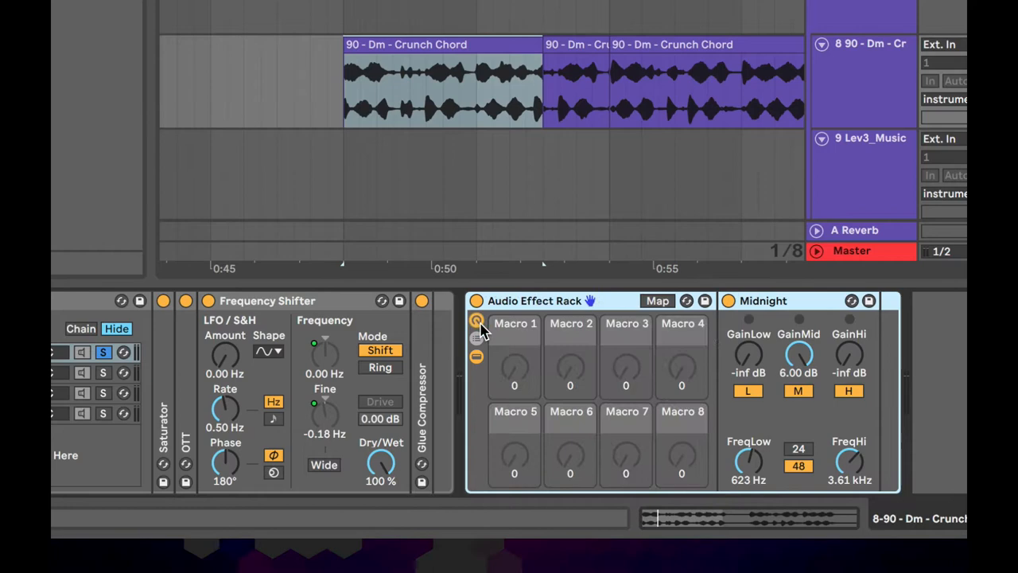
- Enable macro mapping on the Midnight rack and sweep Macro 1 to test the filter
left_click(657, 301)
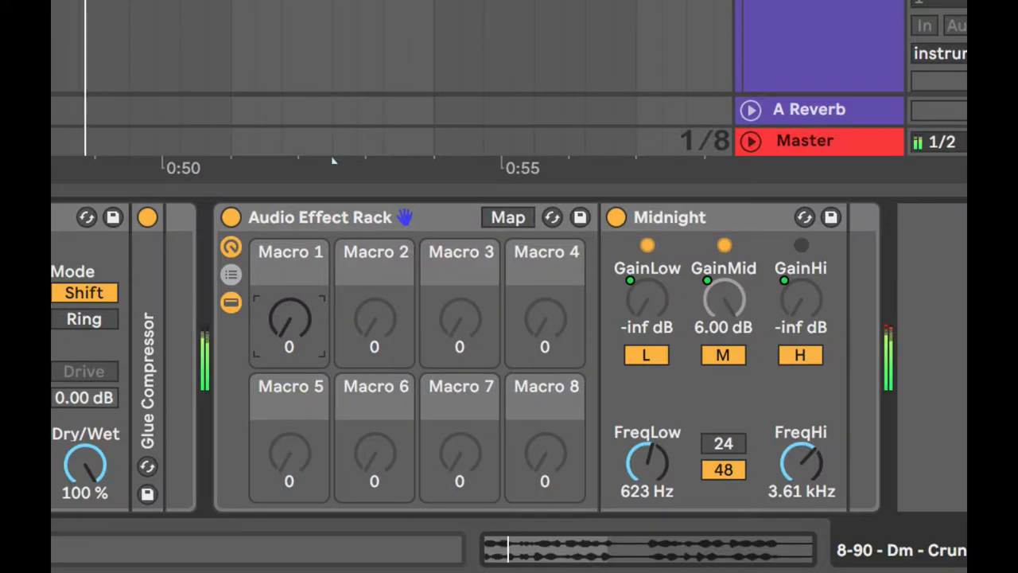
left_click_drag(289, 318, 288, 286)
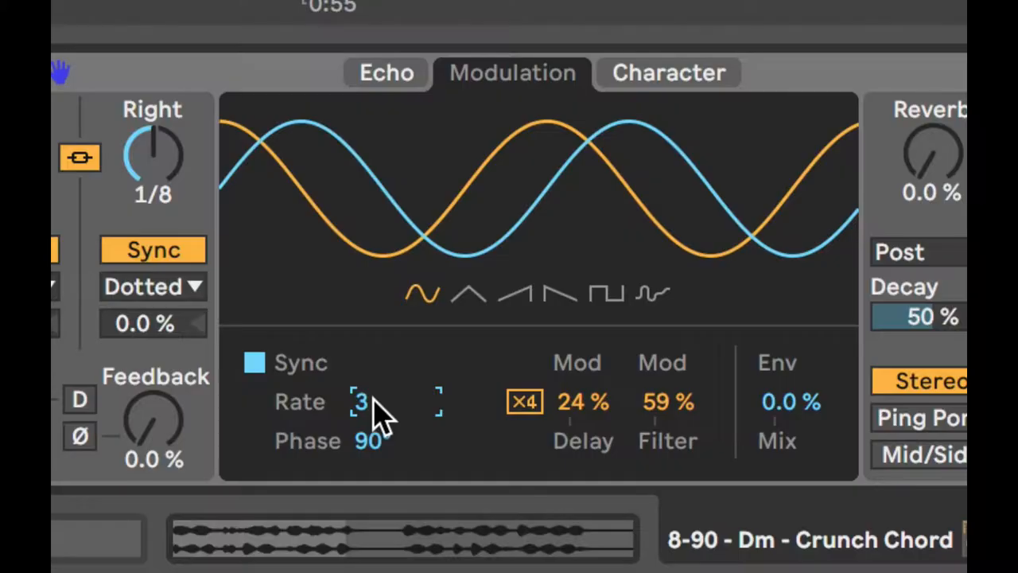
- Switch Echo modulation to a random waveform and name the new rack chain 'dry'
left_click(652, 292)
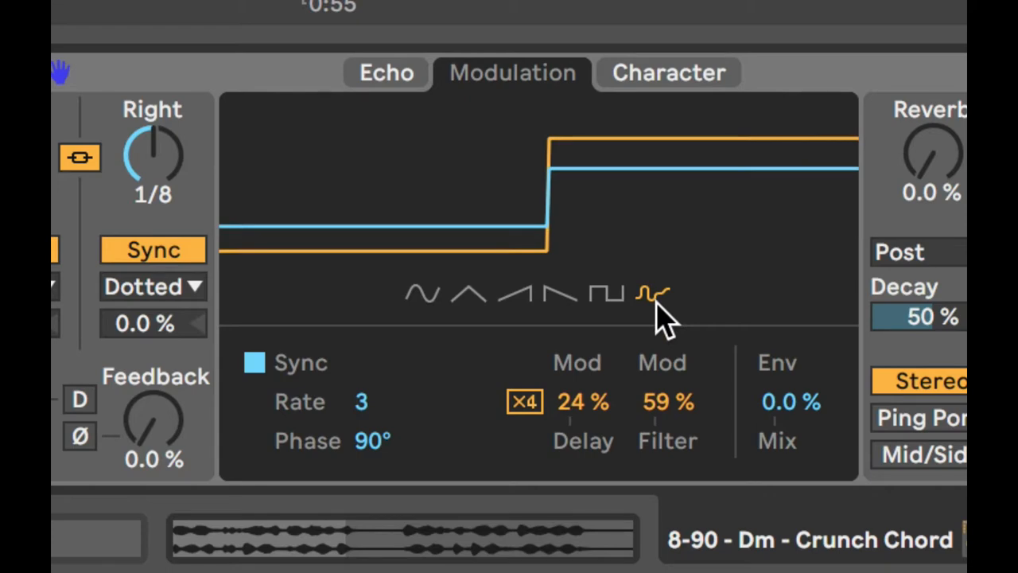
left_click_drag(583, 402, 644, 422)
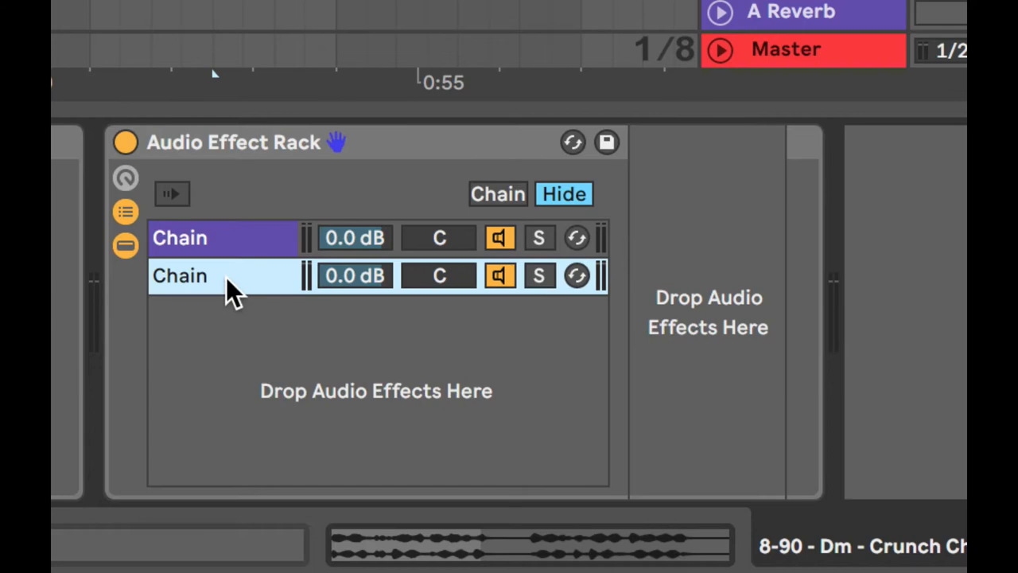
type("dry")
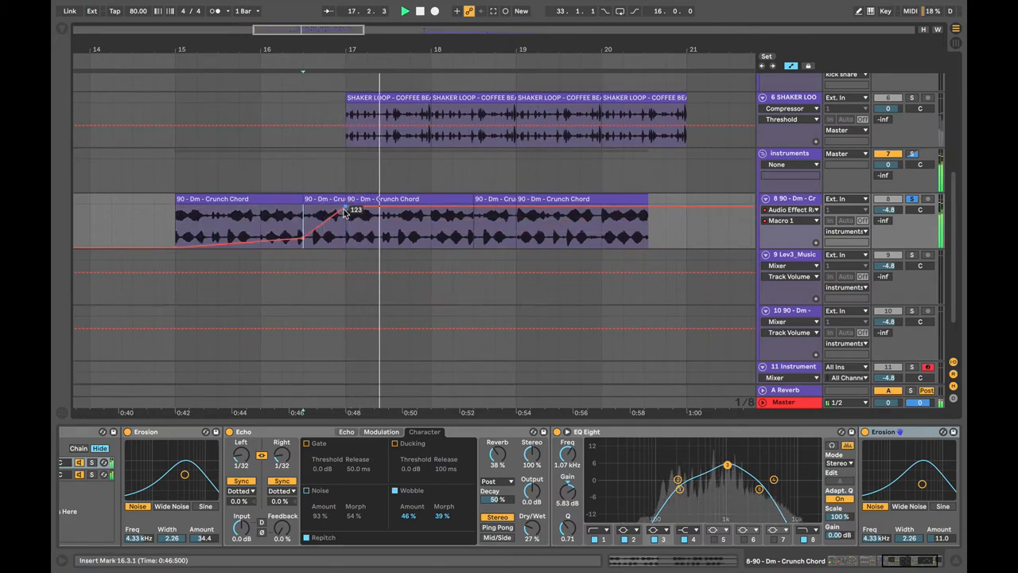
- Search for reverb and shape the Reverb Dry/Wet automation envelope on the chord clips
type("reverb")
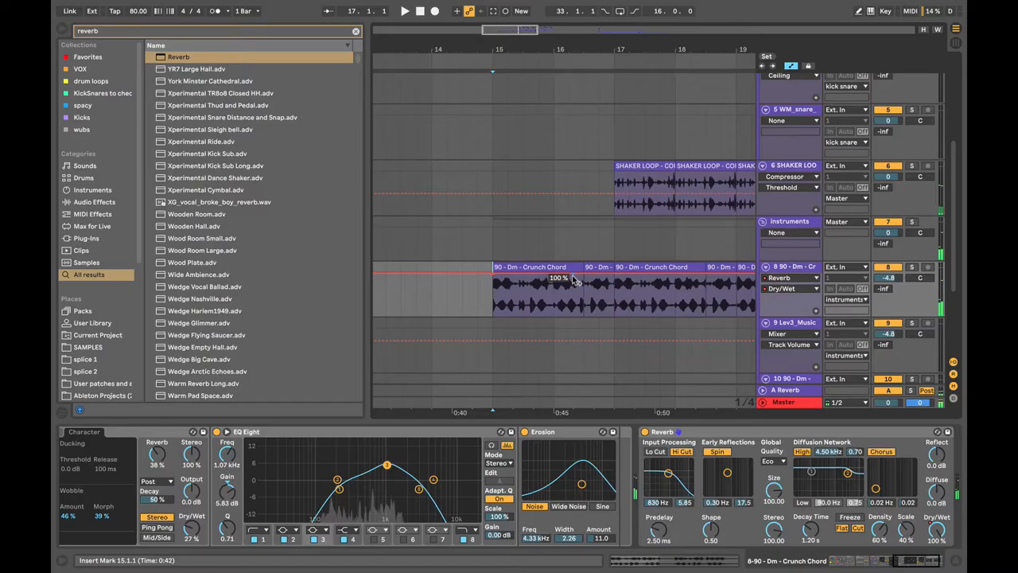
left_click_drag(568, 278, 629, 307)
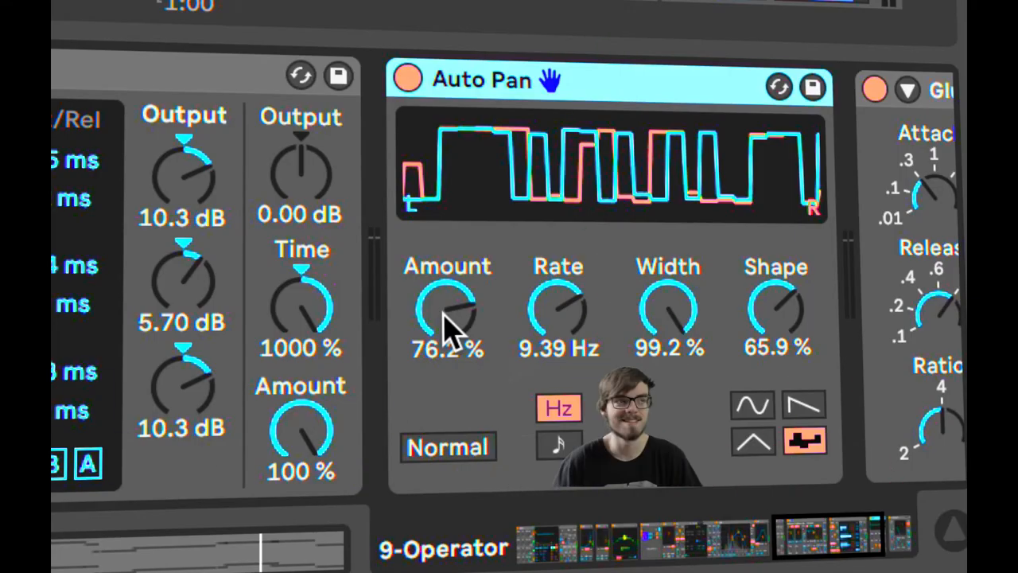
- Adjust the synth's random Auto Pan amount and fine-tune its remaining knobs
left_click_drag(447, 311, 447, 298)
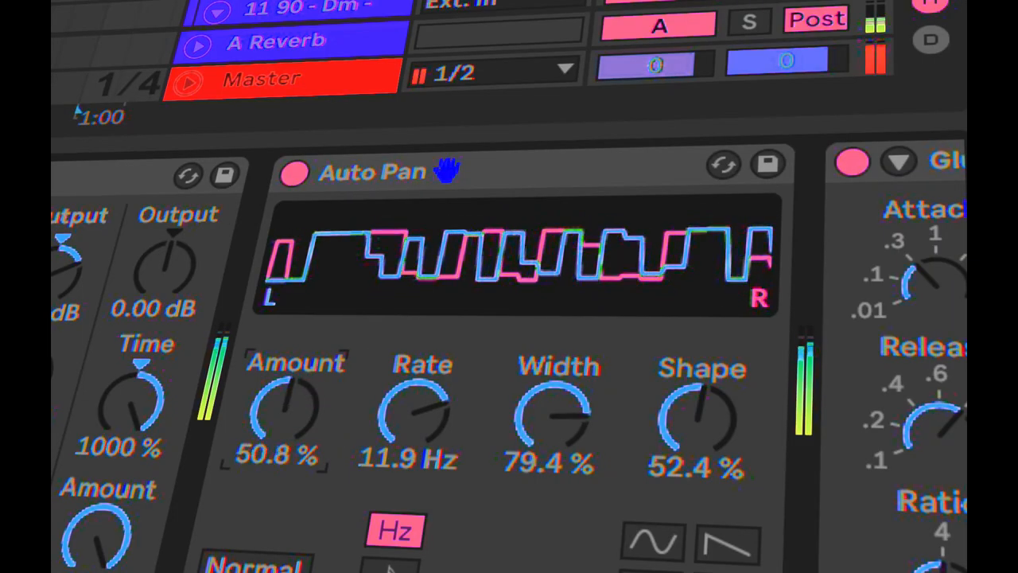
left_click_drag(294, 414, 294, 429)
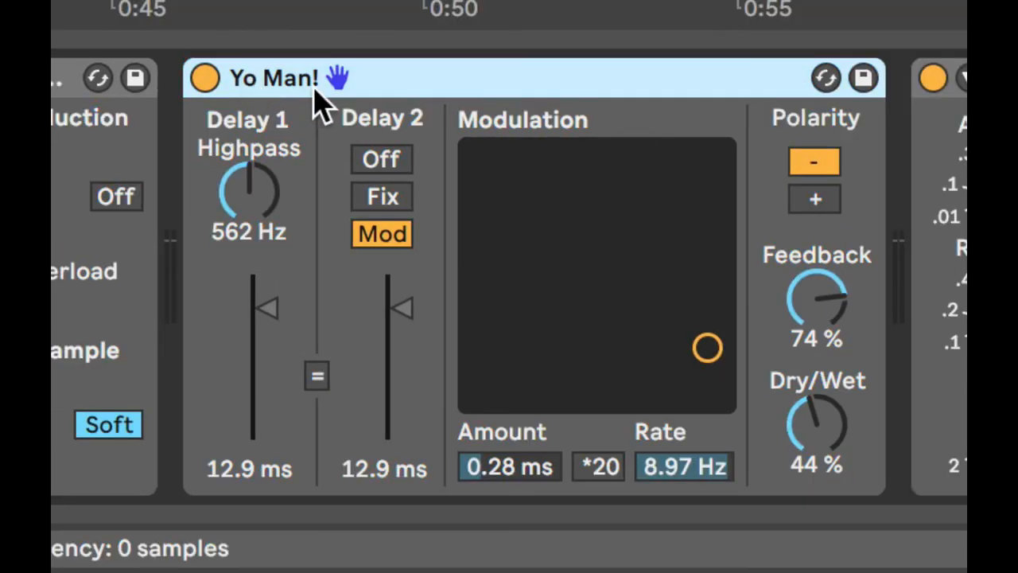
mouse_move(318, 219)
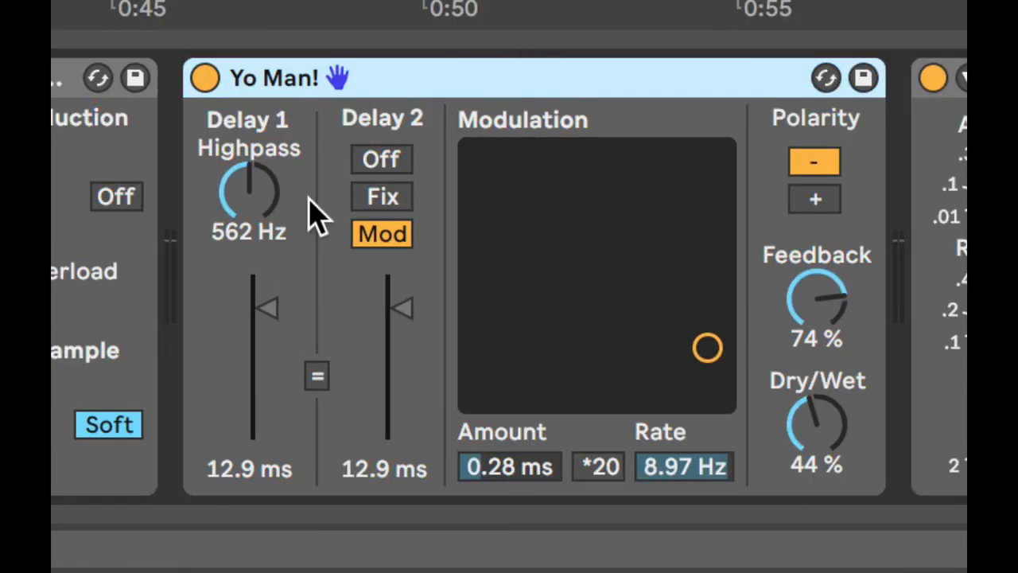
mouse_move(242, 187)
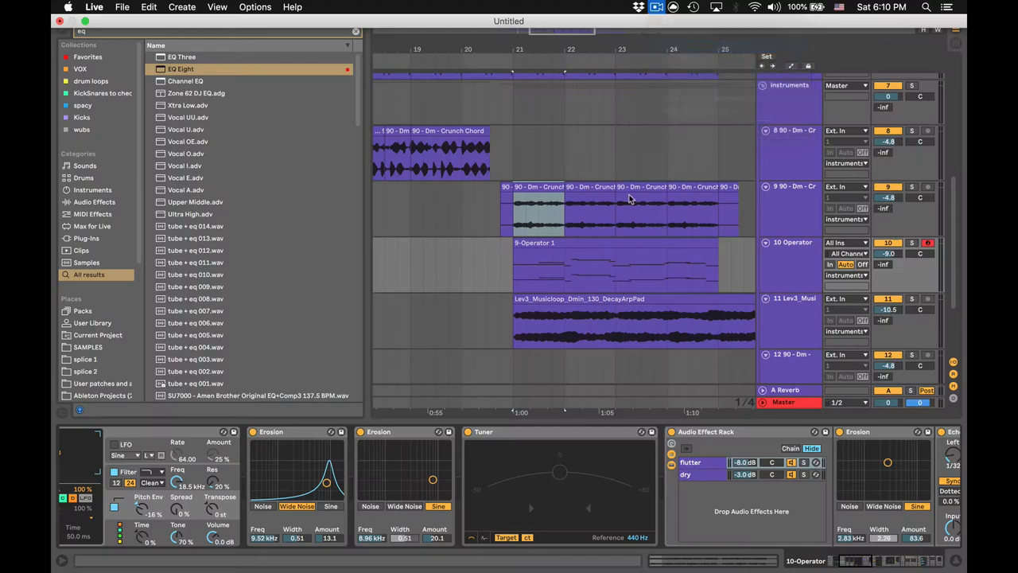
- Search the browser for 808 and open the WA_808_14_D clip for editing
type("808")
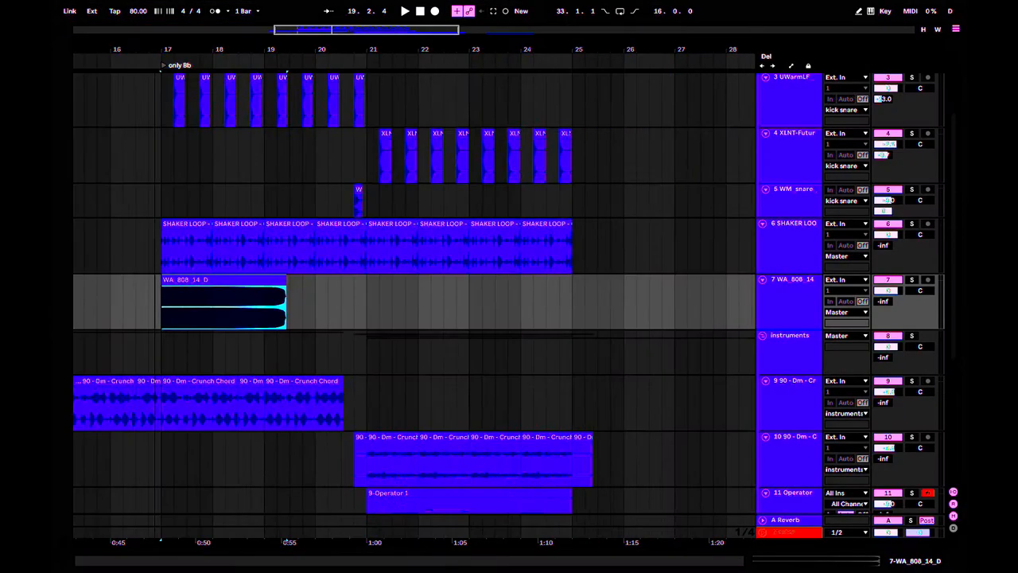
double_click(222, 307)
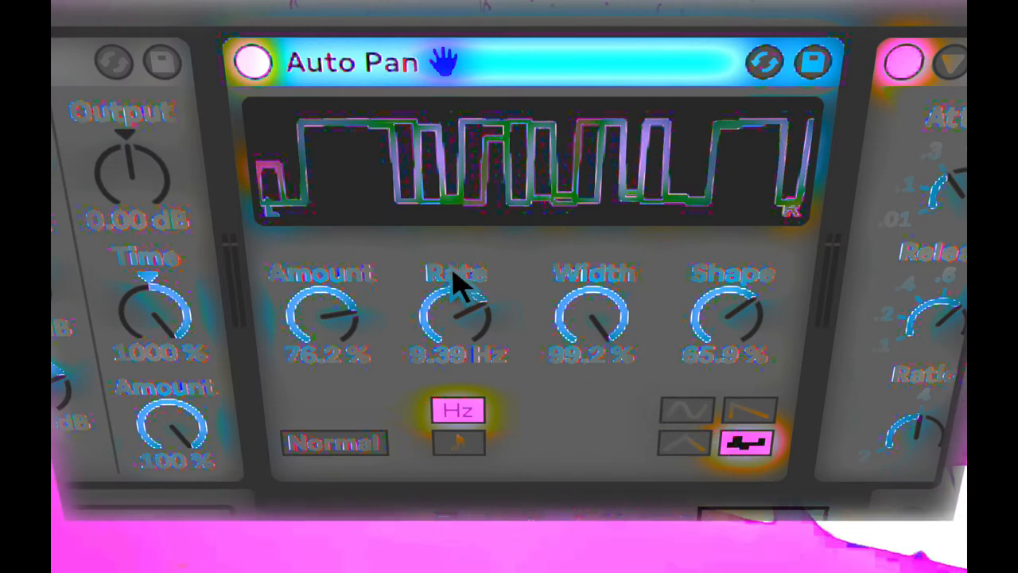
mouse_move(334, 338)
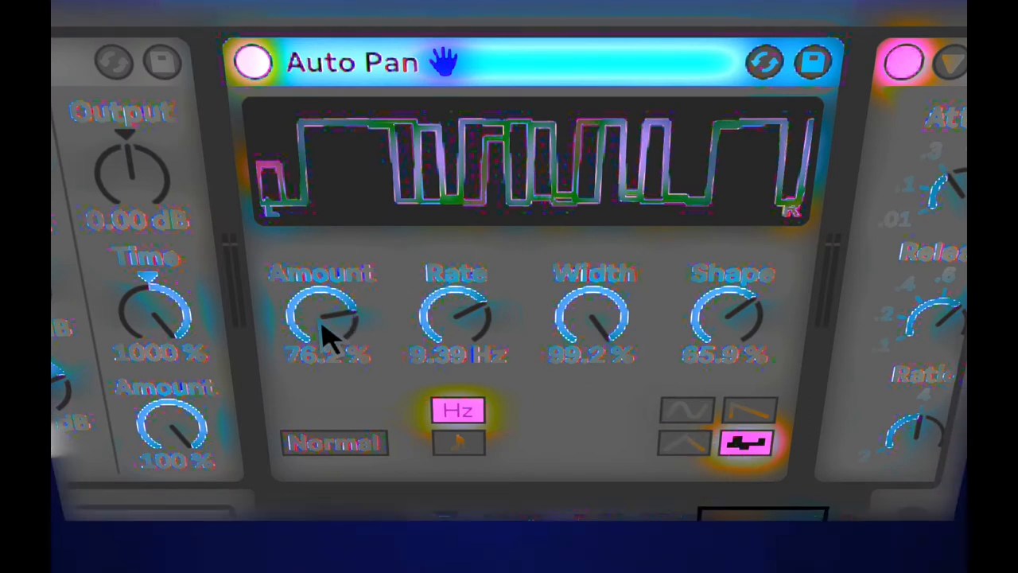